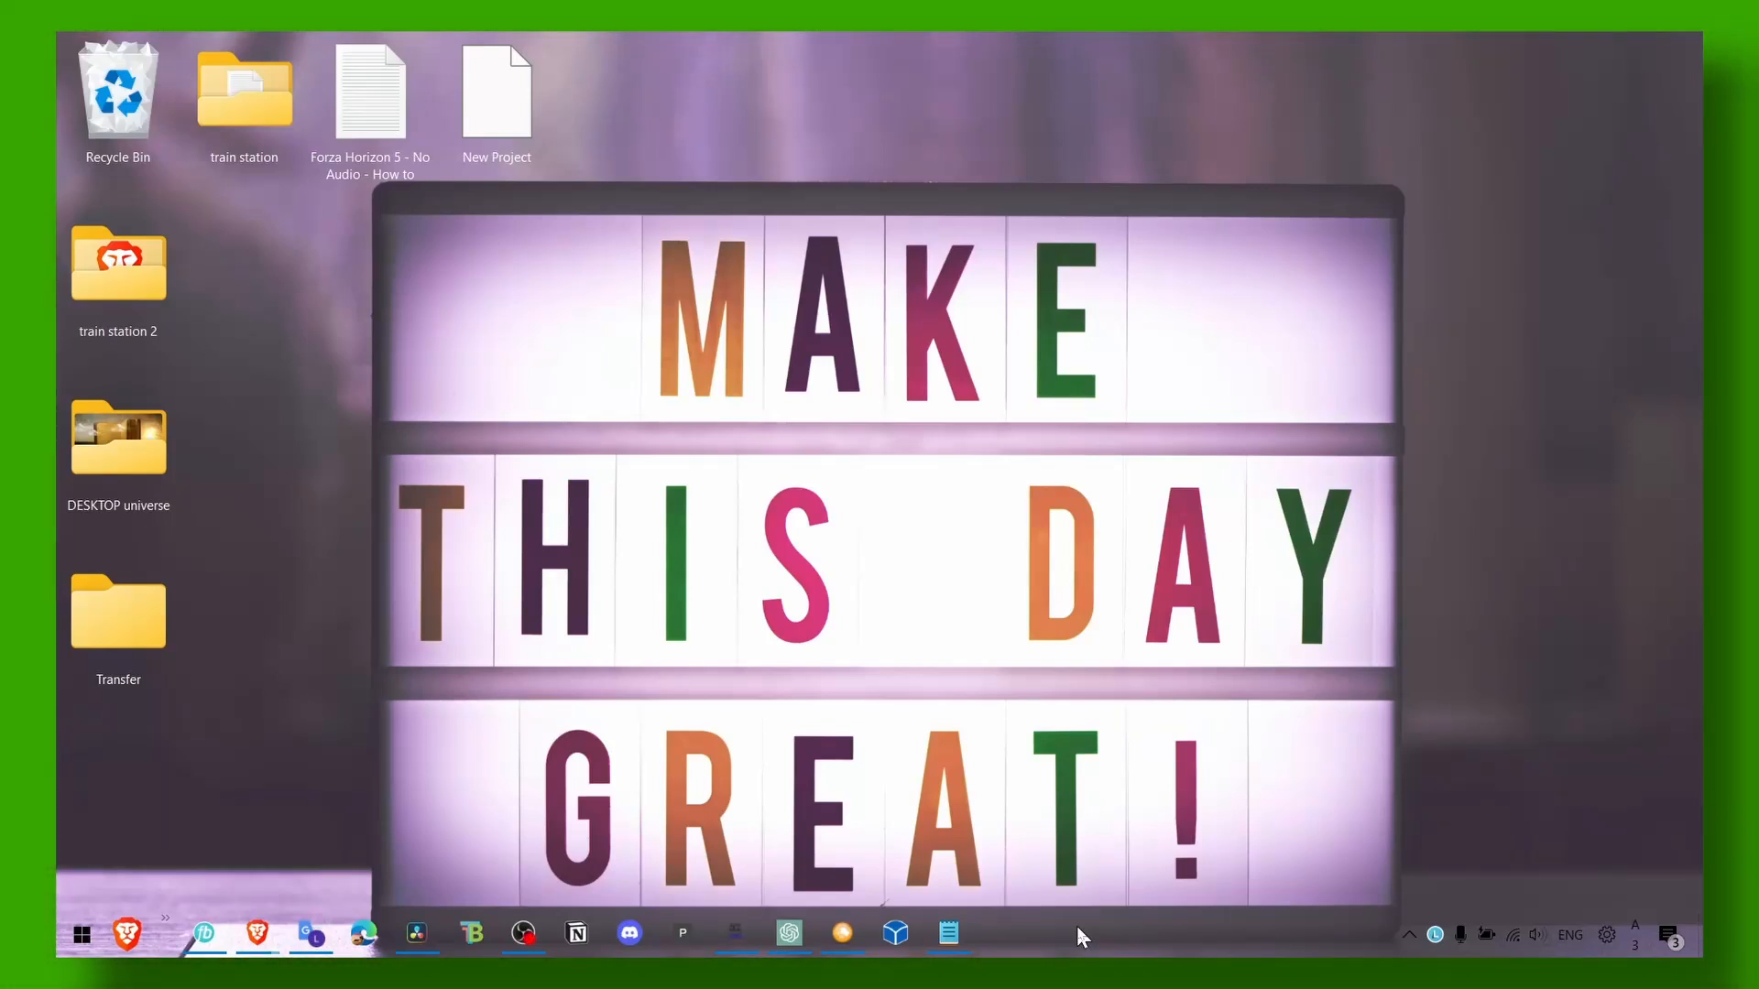
mouse_move(972, 700)
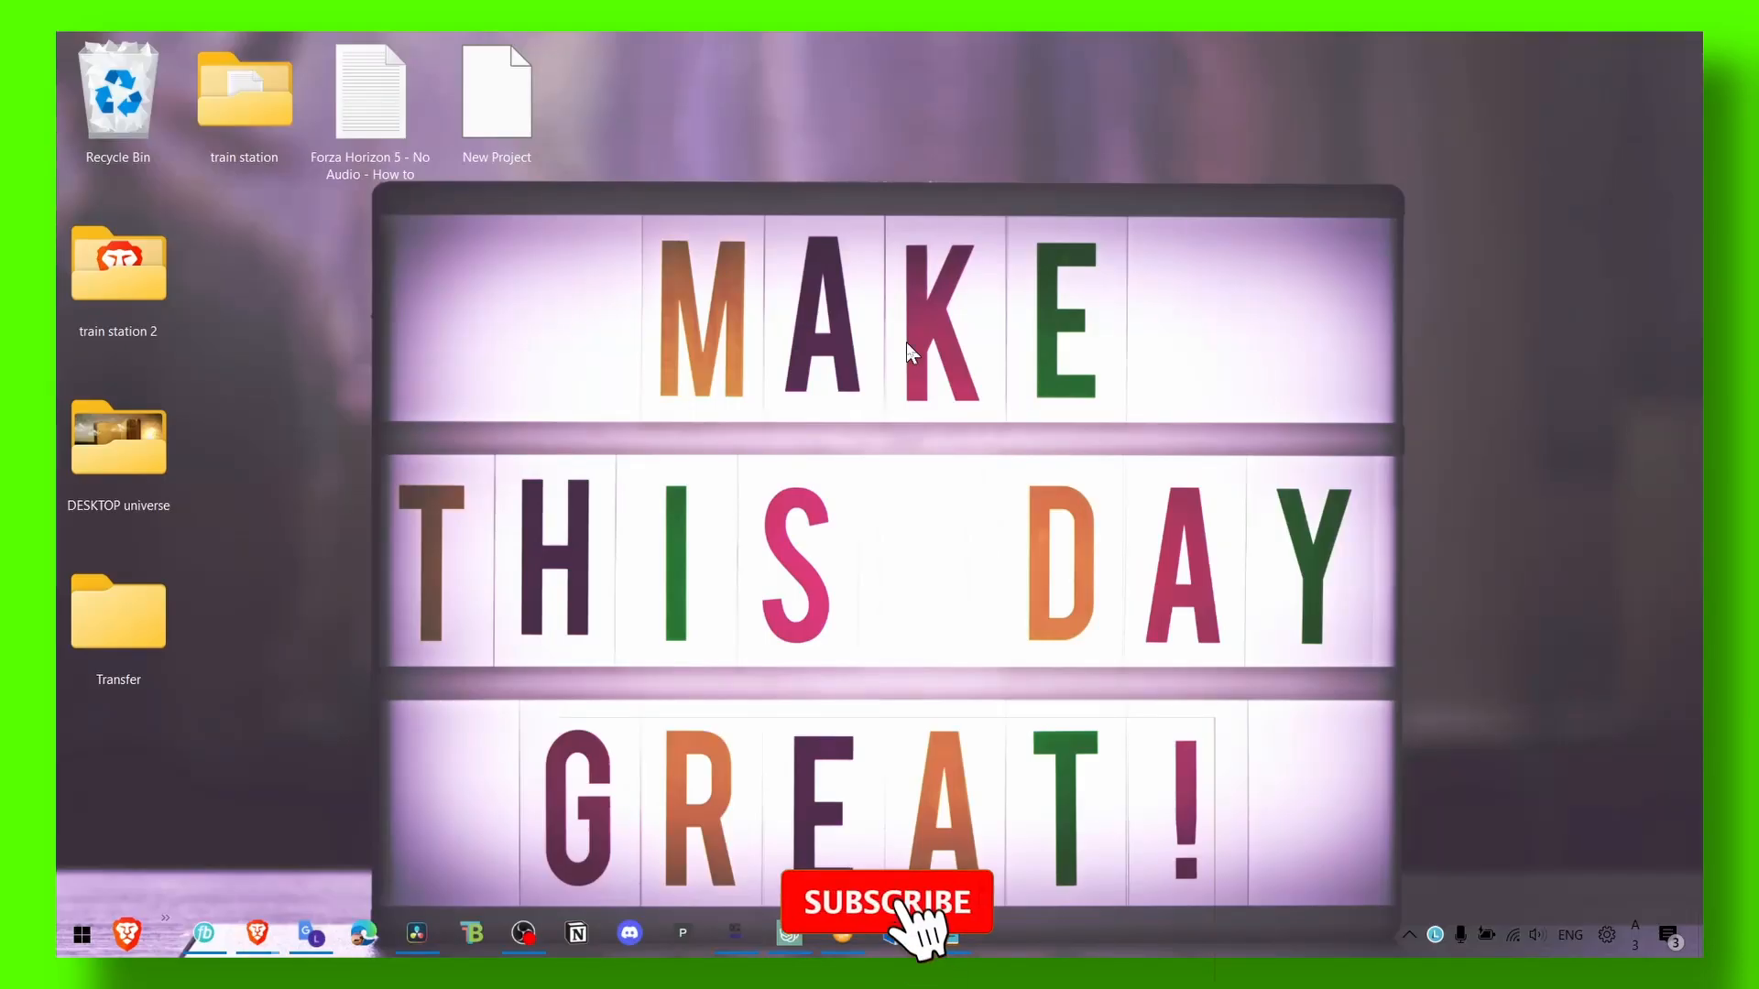
Search the Start menu for Windows Update settings and open them.
click(889, 902)
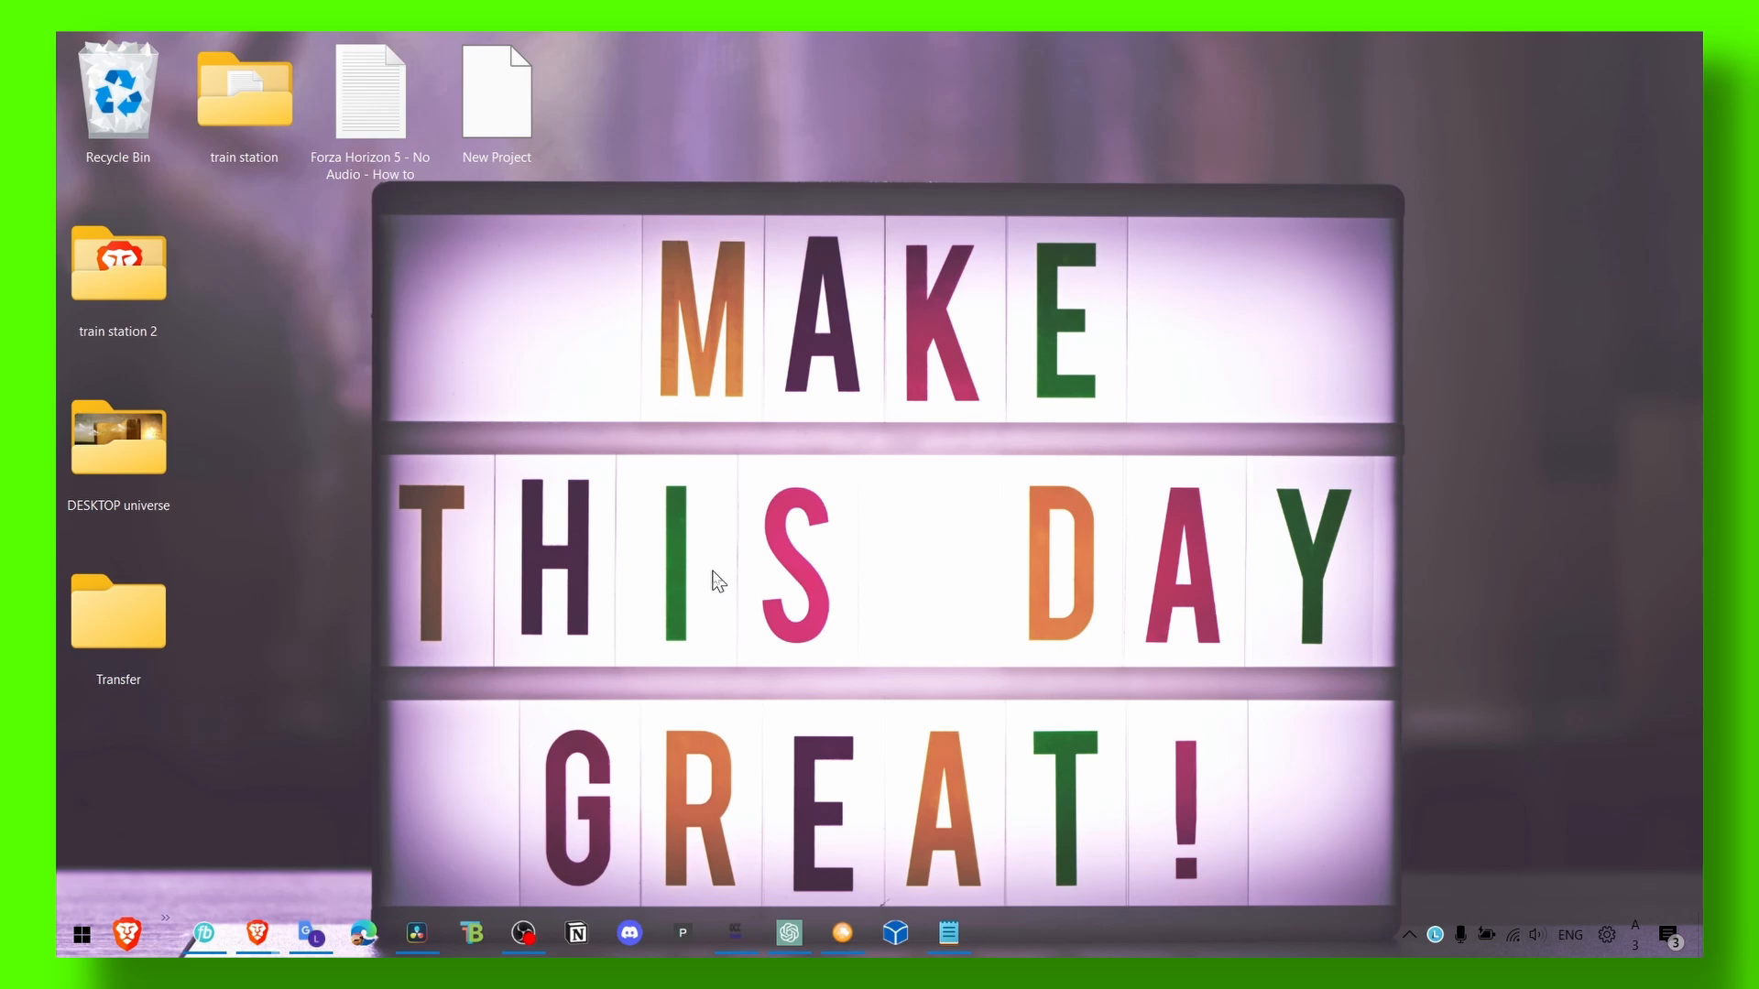
mouse_move(835, 570)
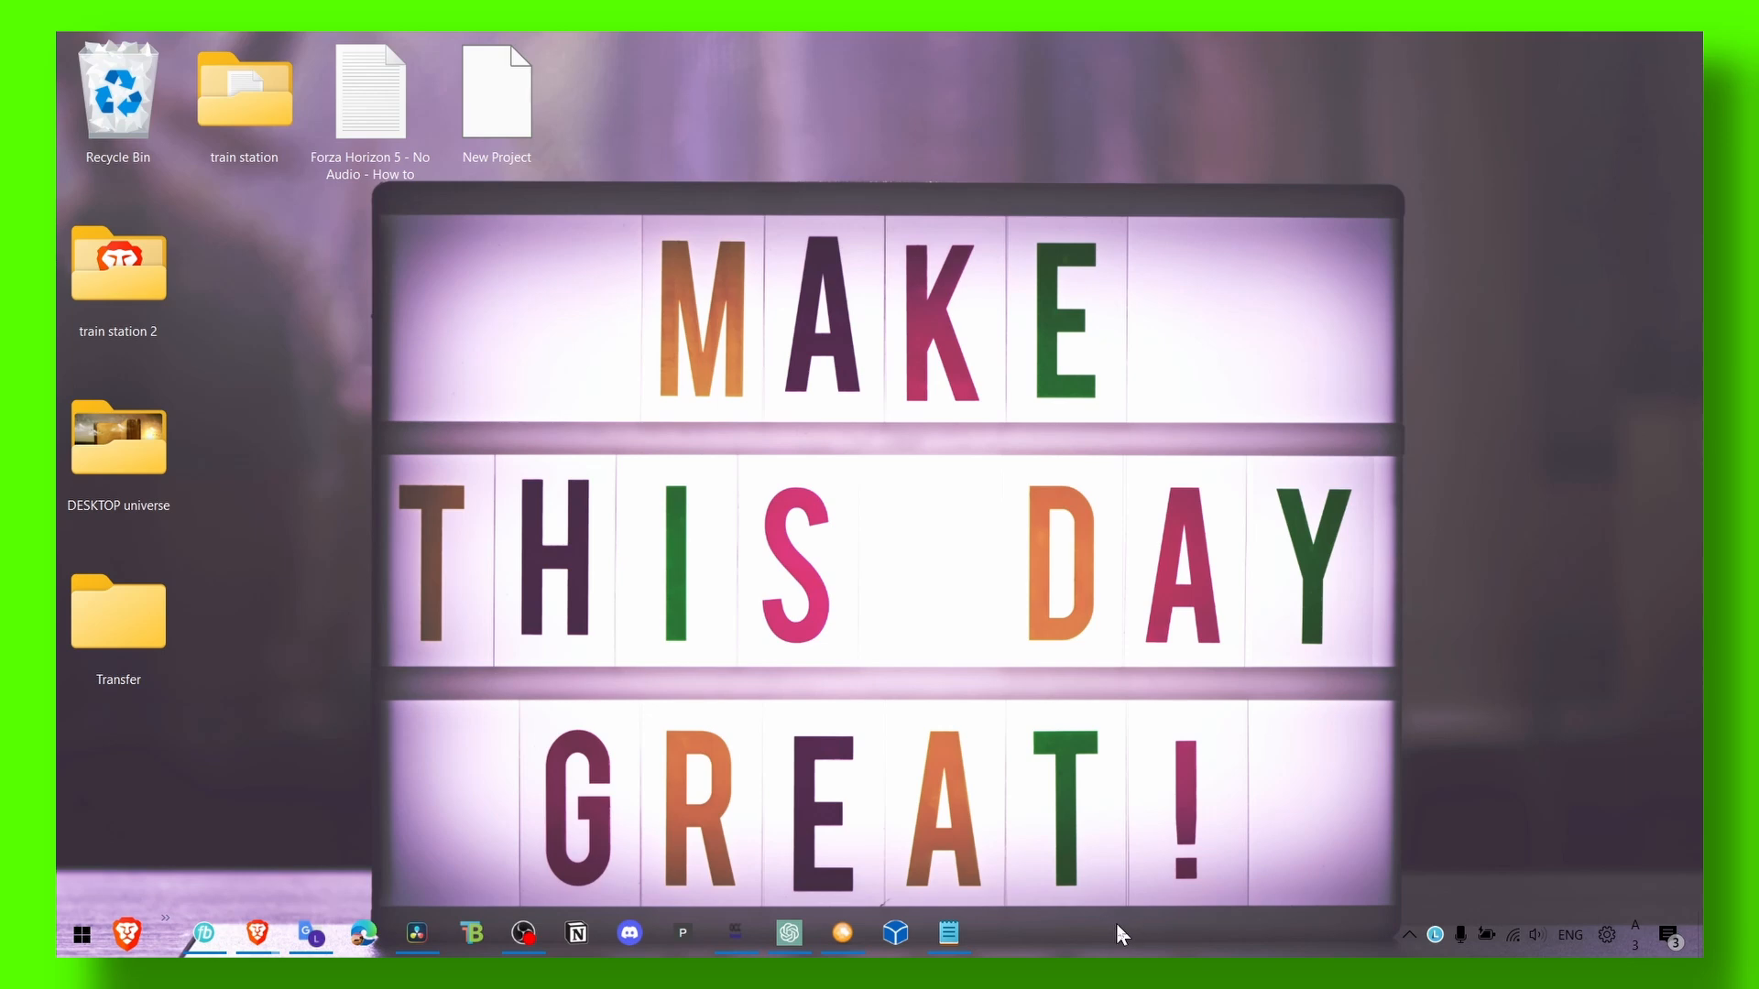
mouse_move(1000, 736)
text(win)
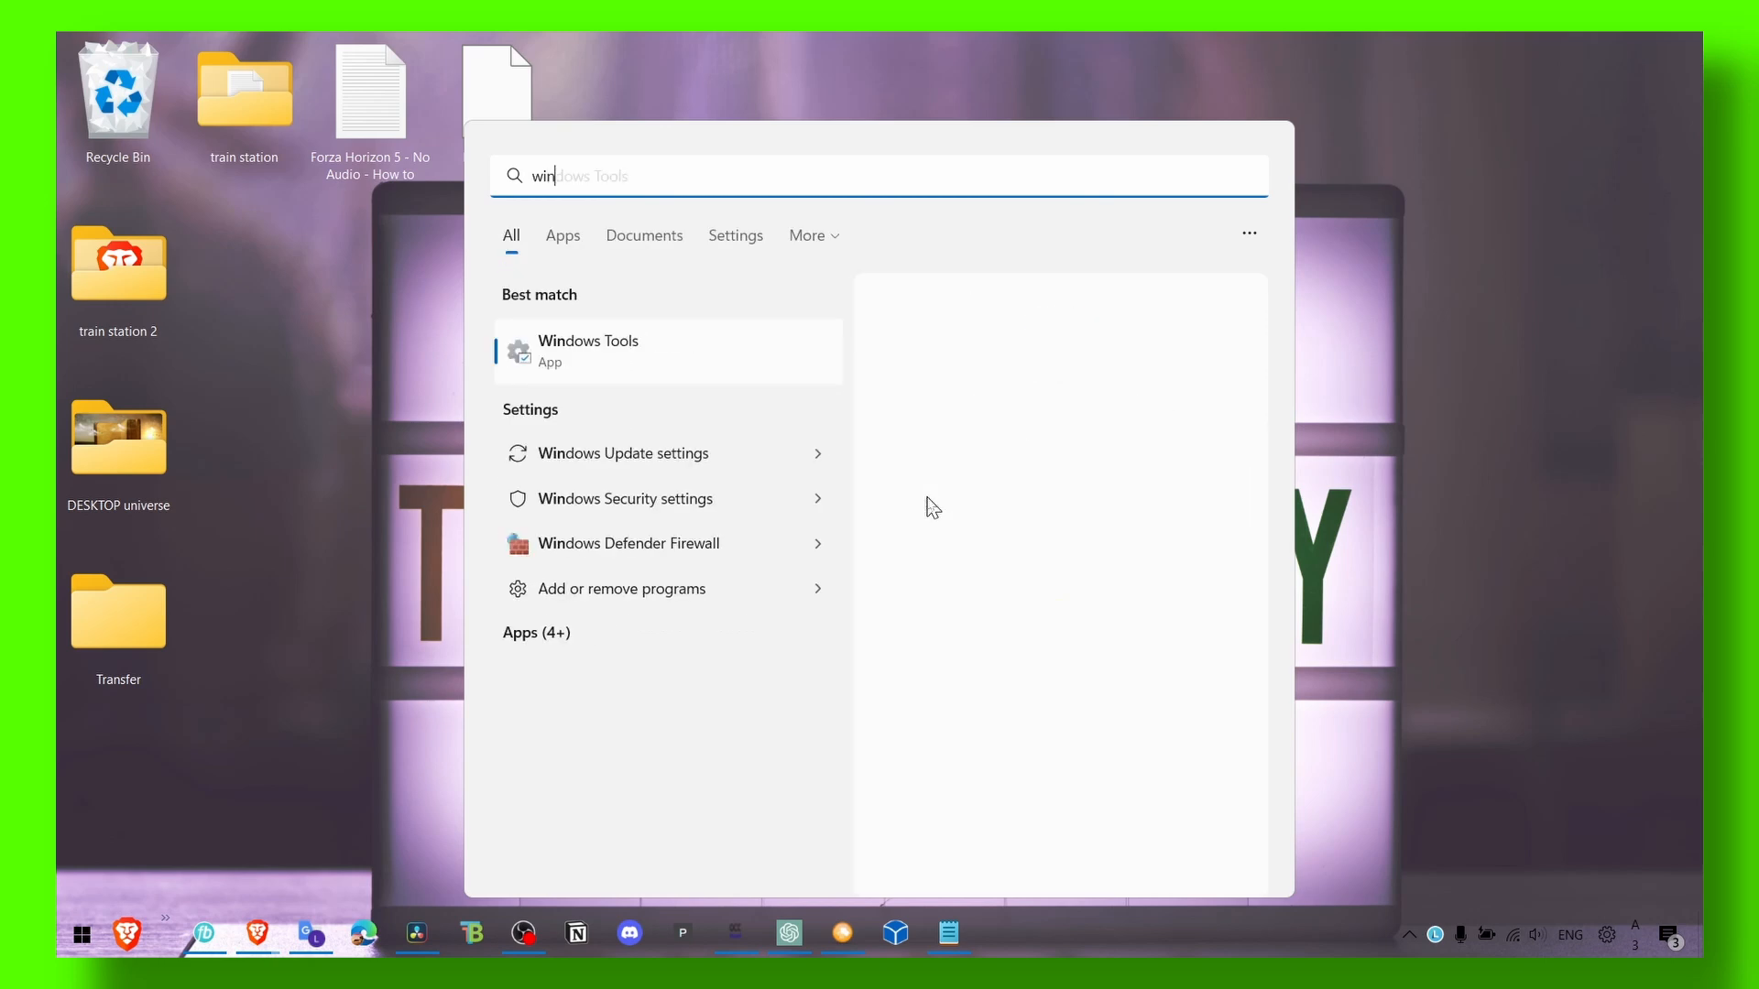
click(587, 351)
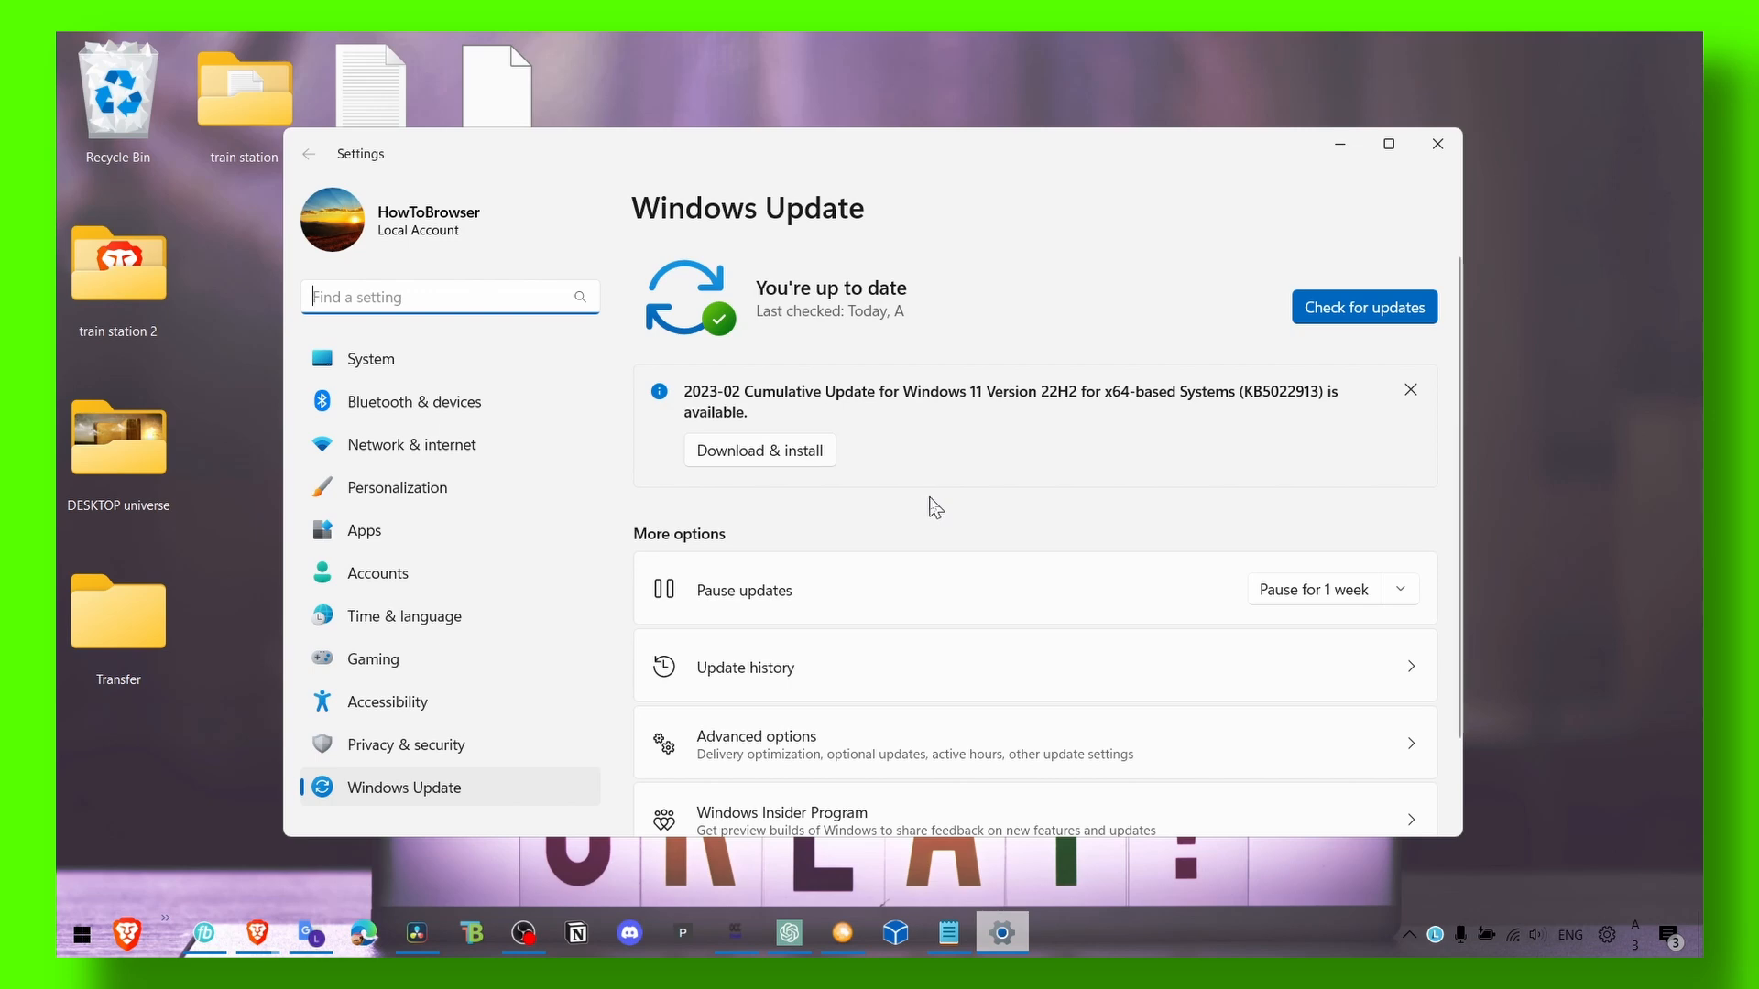
Scroll down the Windows Update page to reveal the more update options.
scroll(down, 3)
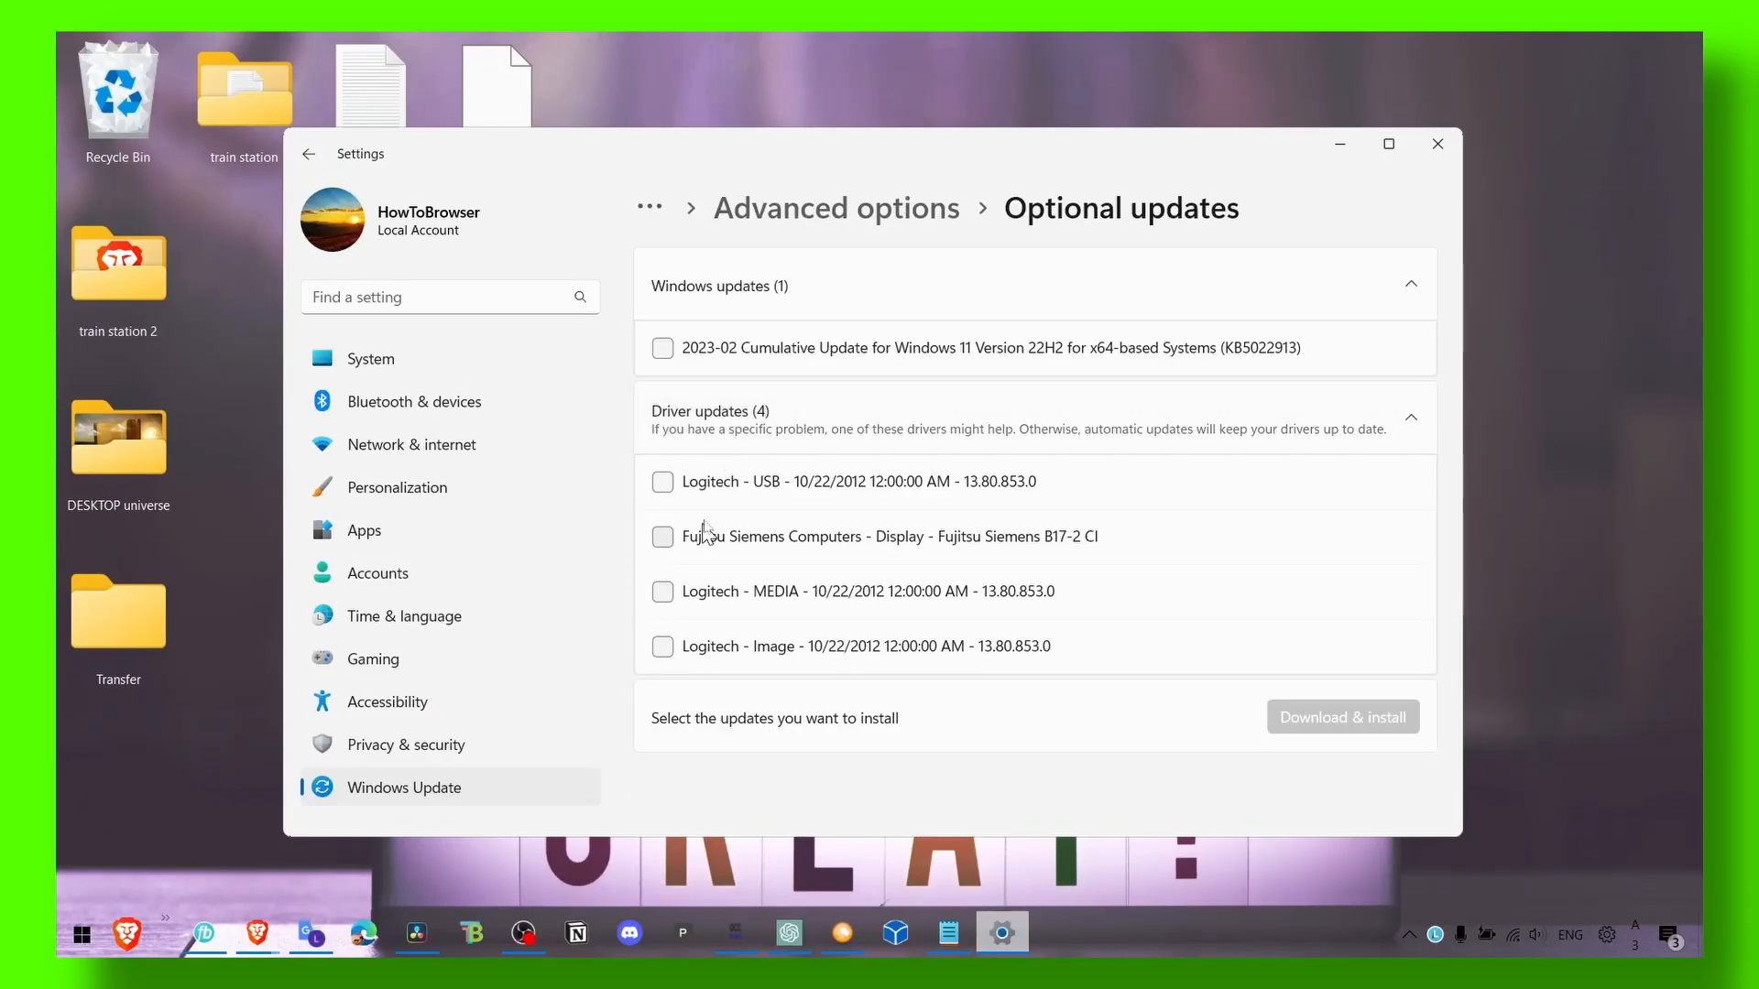
mouse_move(686, 556)
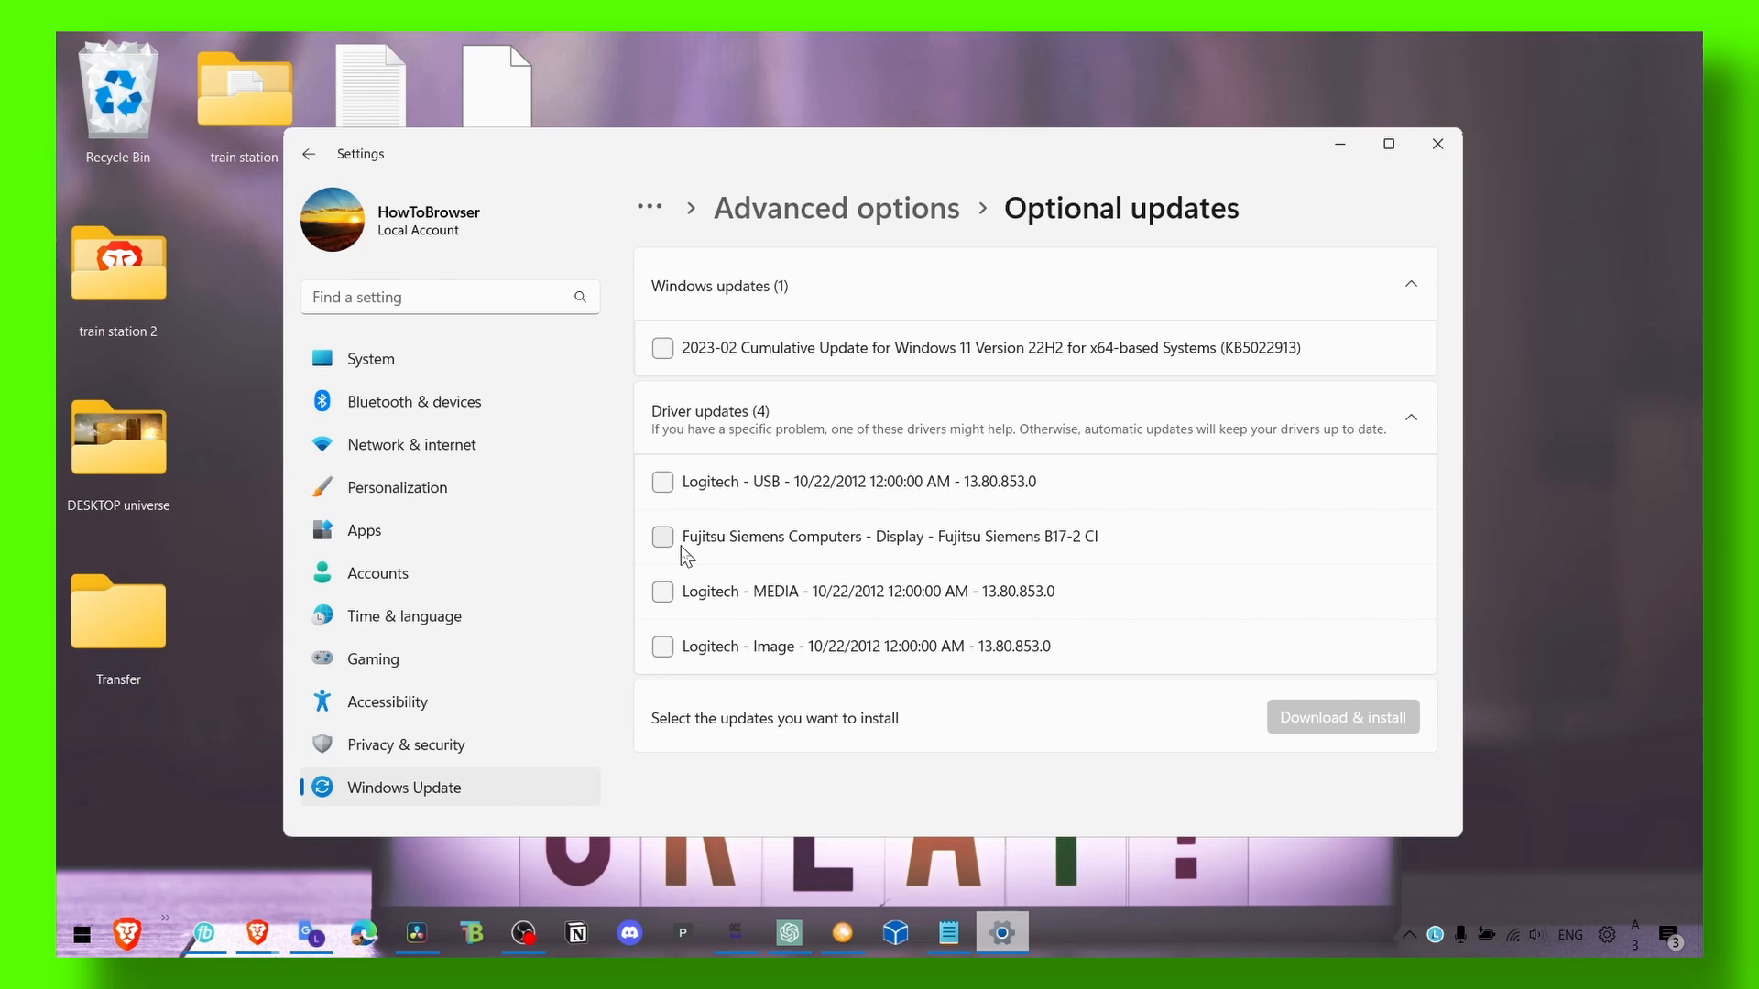